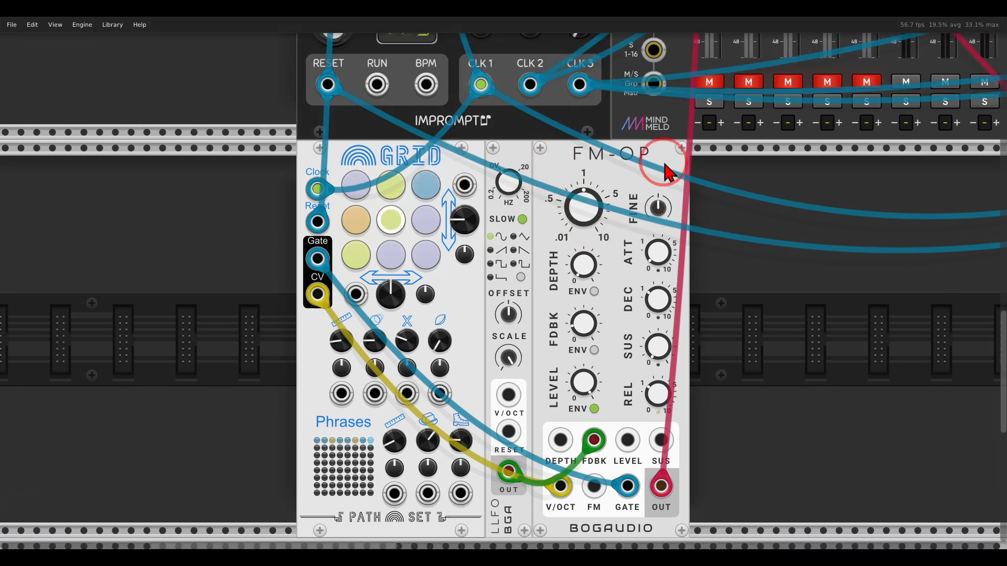
Raise the FM-OP DEC knob so envelope decay reads about 1.67 s.
click(709, 83)
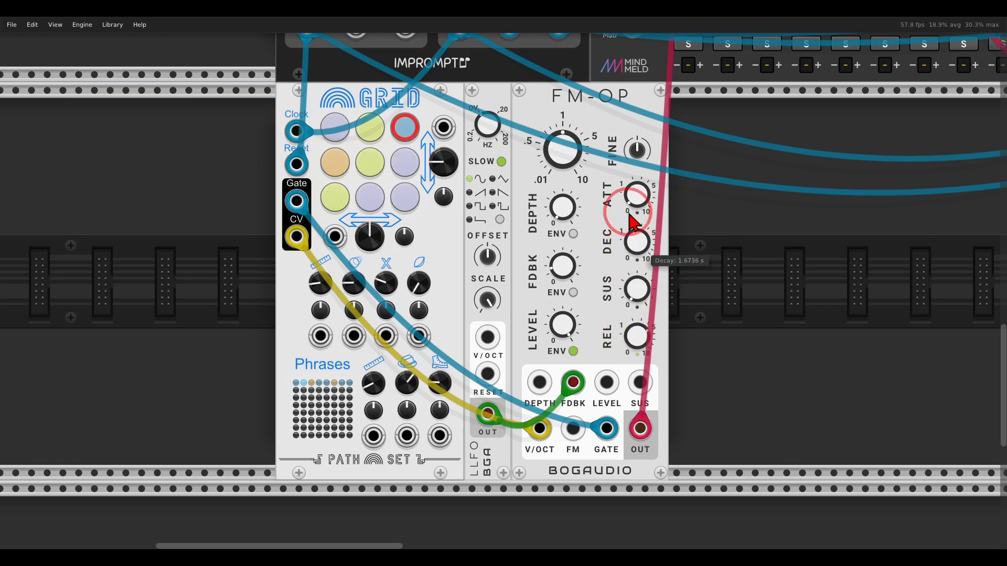
drag(632, 212, 635, 250)
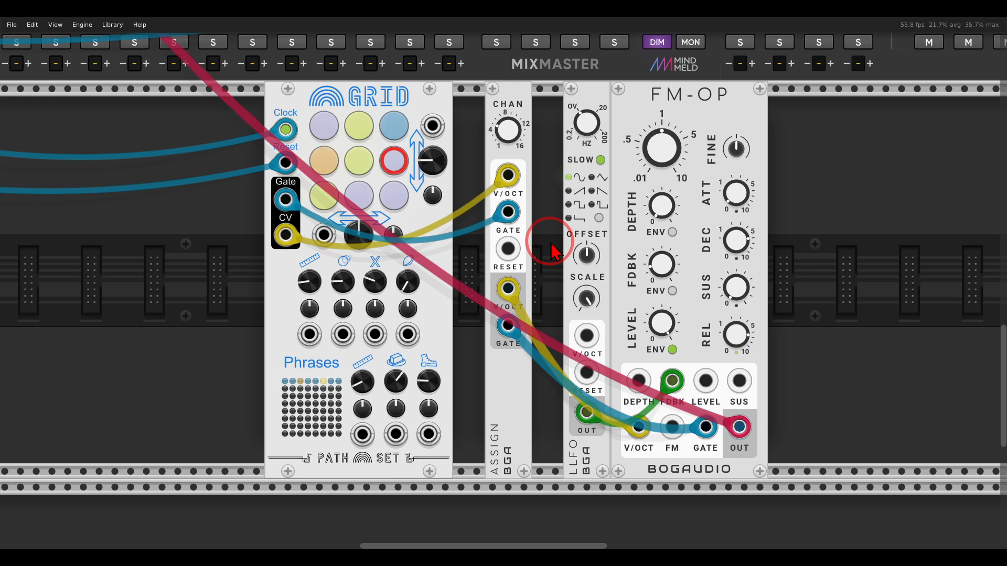
Insert a Bogaudio Assign module carrying GRID's gate and pitch into FM-OP.
click(324, 160)
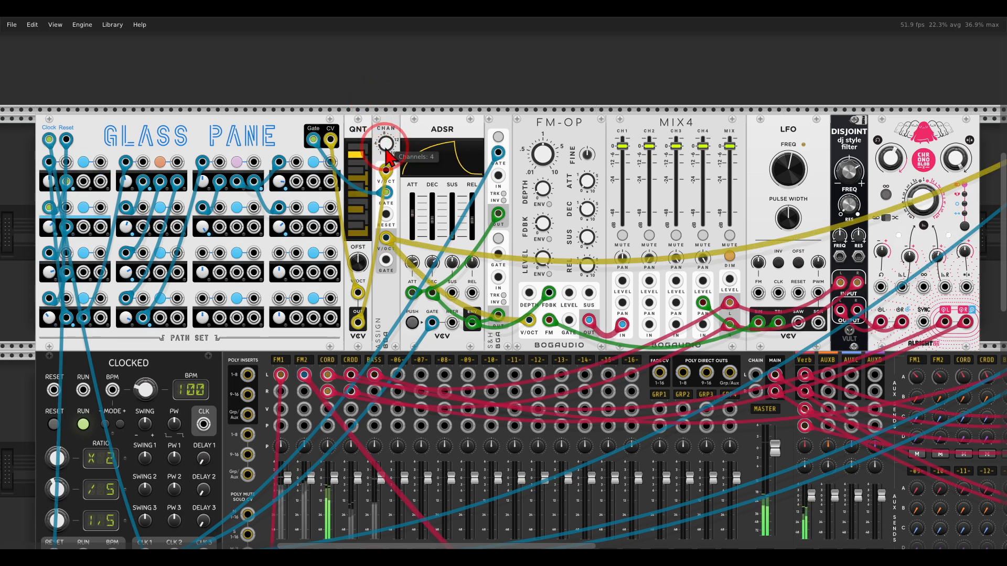
Scroll down from the Glass Pane patch toward the MixMaster CORD channel.
scroll(down, 3)
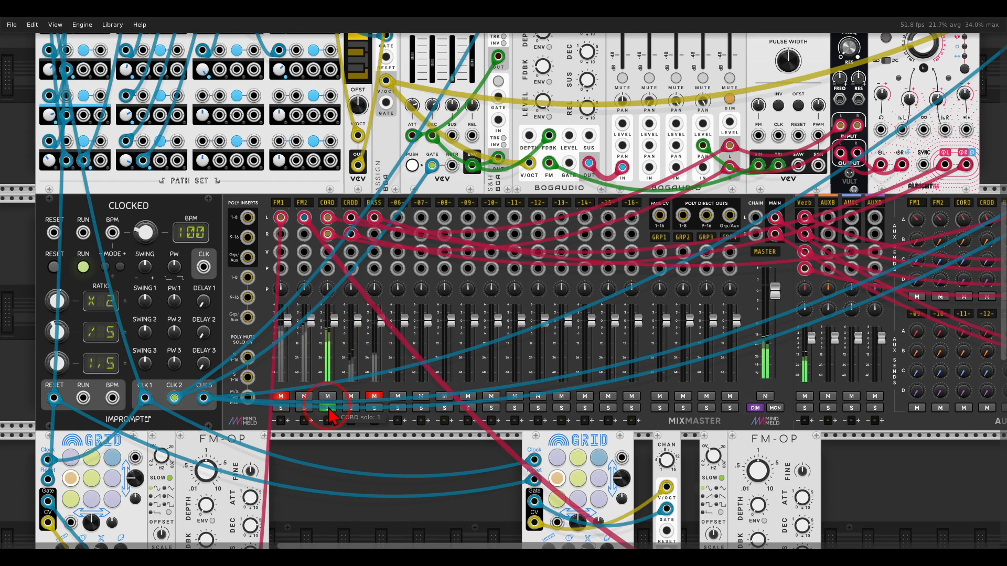